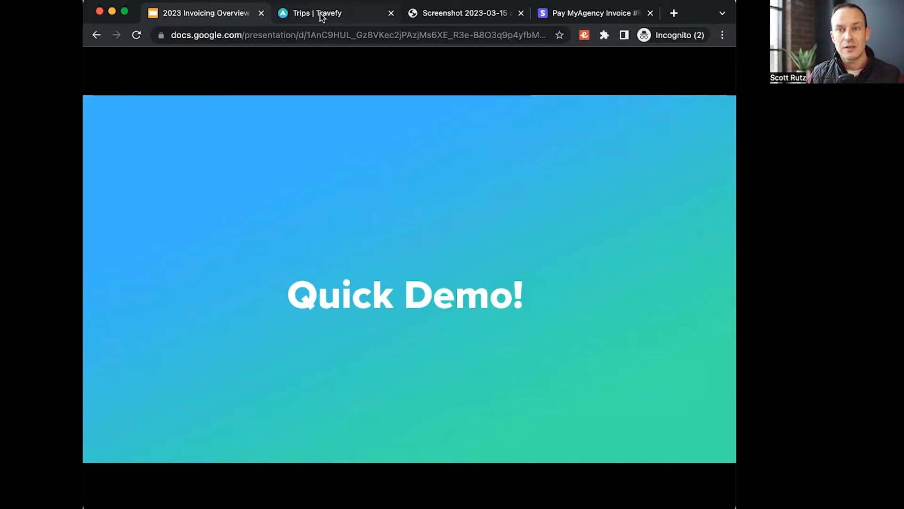
Switch from the Quick Demo slide to the 'Trips | Travefy' browser tab
left_click(315, 13)
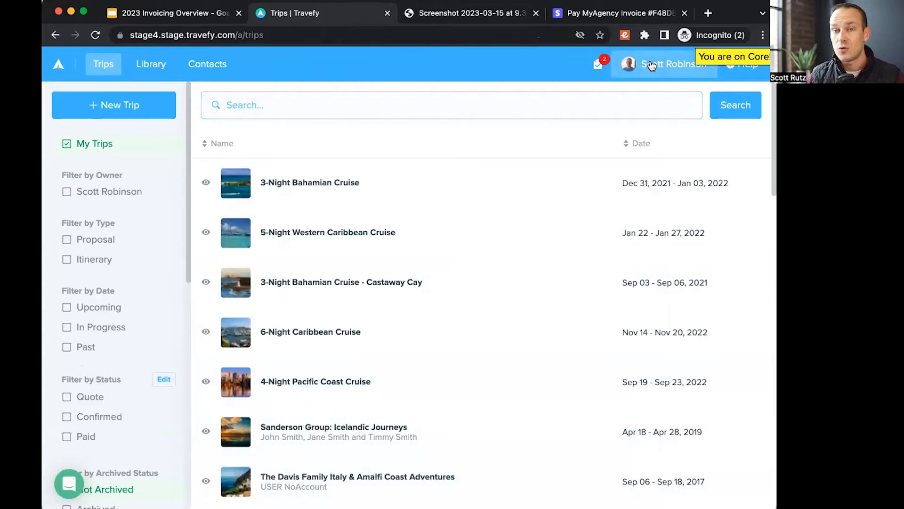
Open Account settings, dismiss the warning banner, and go to Linked Accounts
left_click(665, 64)
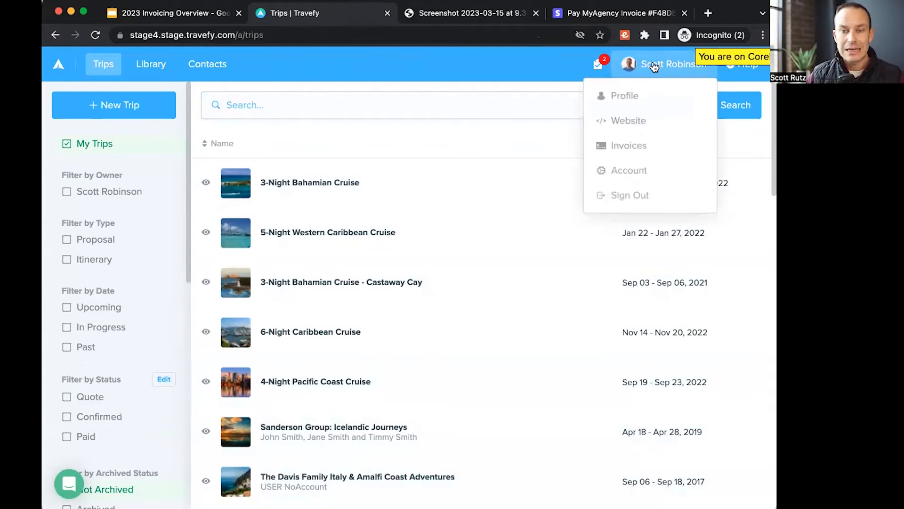
mouse_move(628, 170)
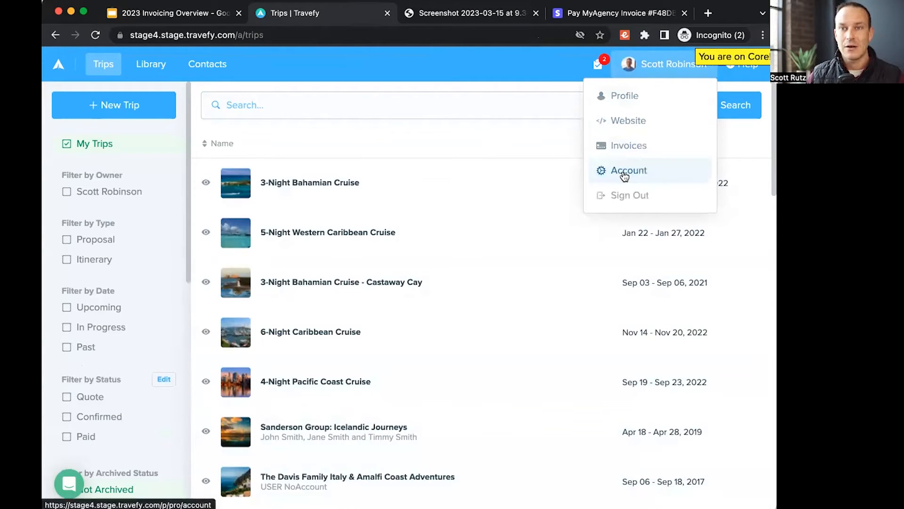
left_click(627, 170)
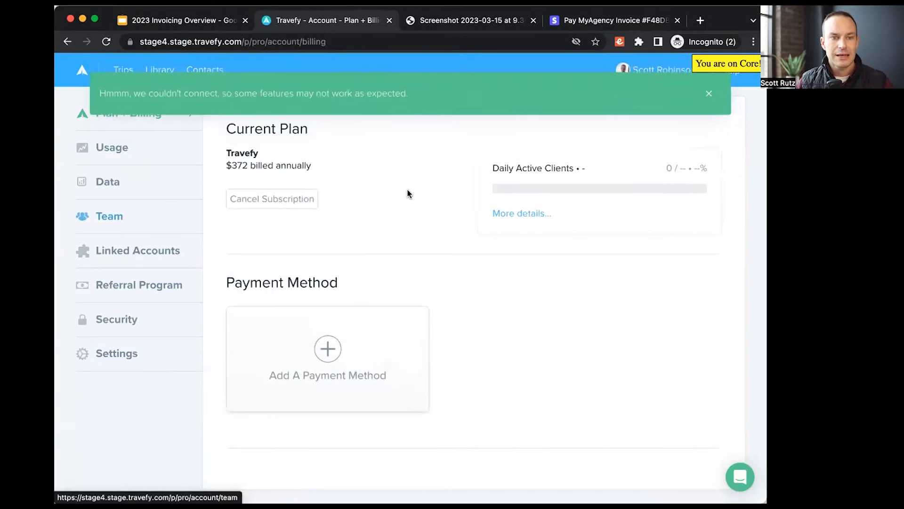
left_click(708, 94)
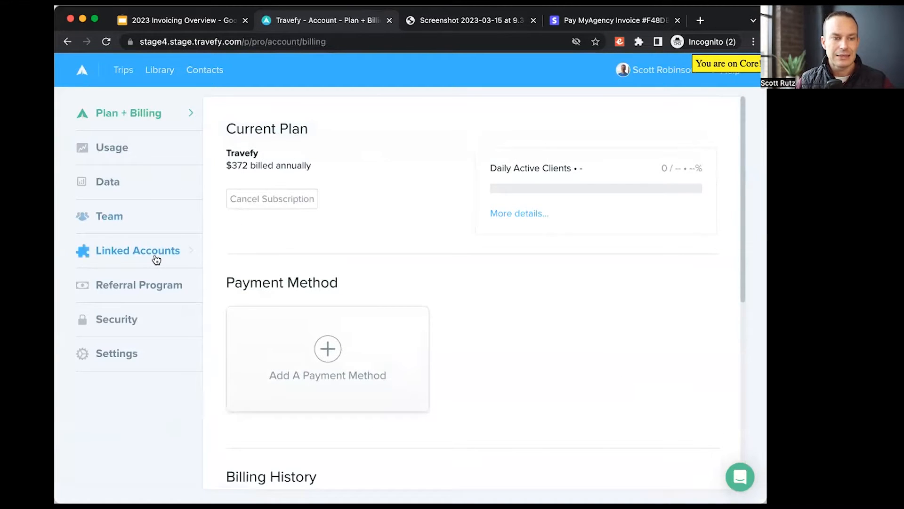
left_click(138, 250)
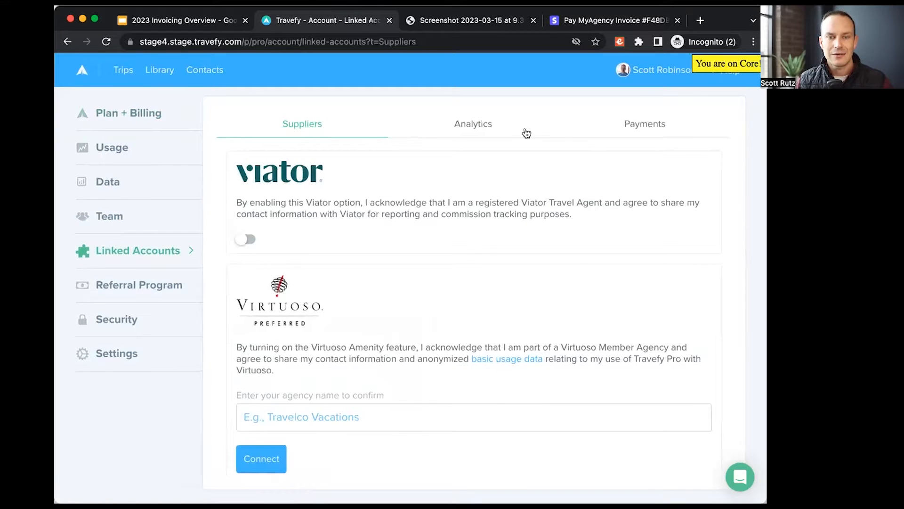
mouse_move(662, 128)
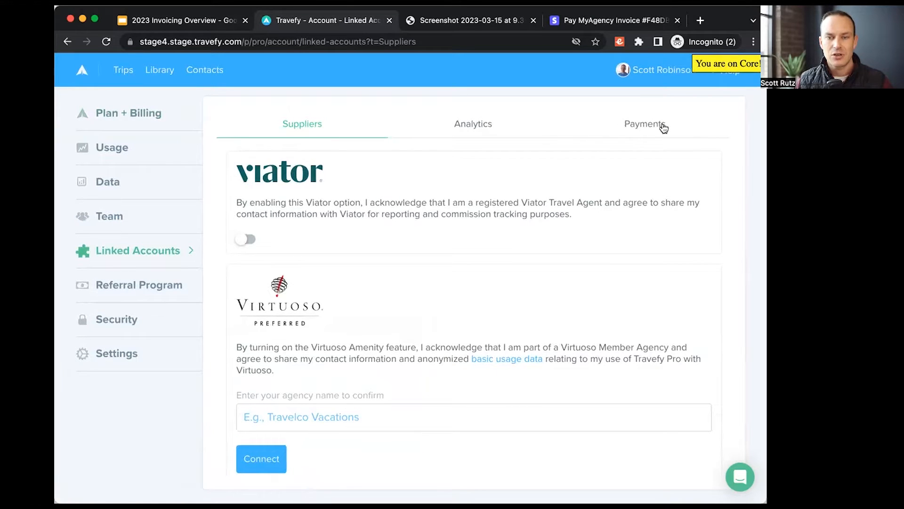
Show the Payments tab of Linked Accounts, where Stripe is marked connected
left_click(644, 123)
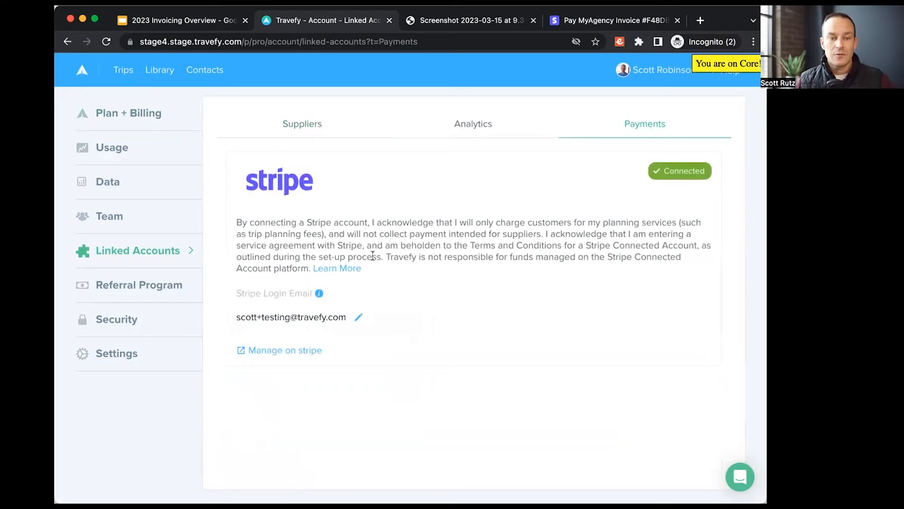
mouse_move(277, 332)
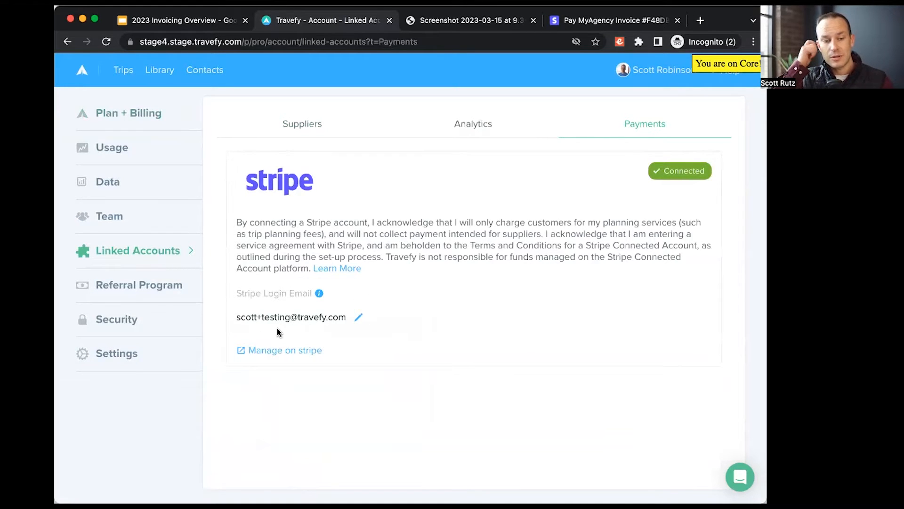
mouse_move(323, 326)
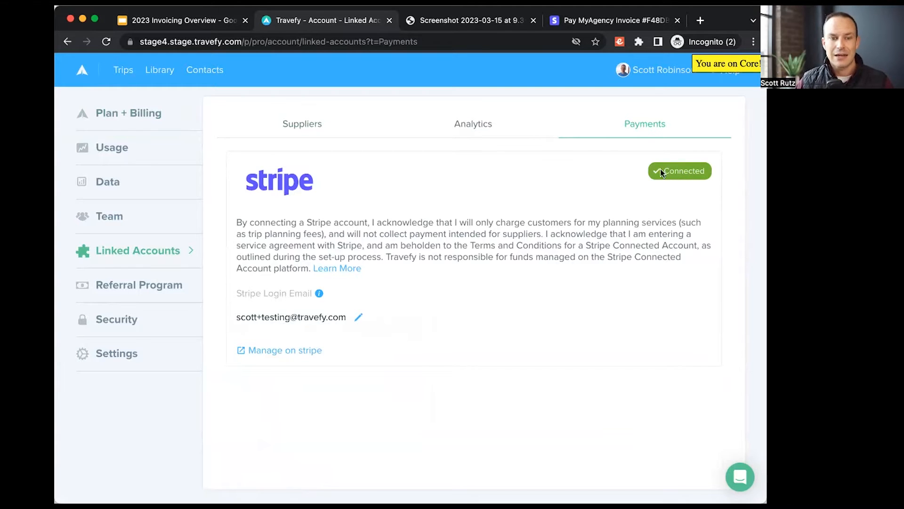
mouse_move(652, 171)
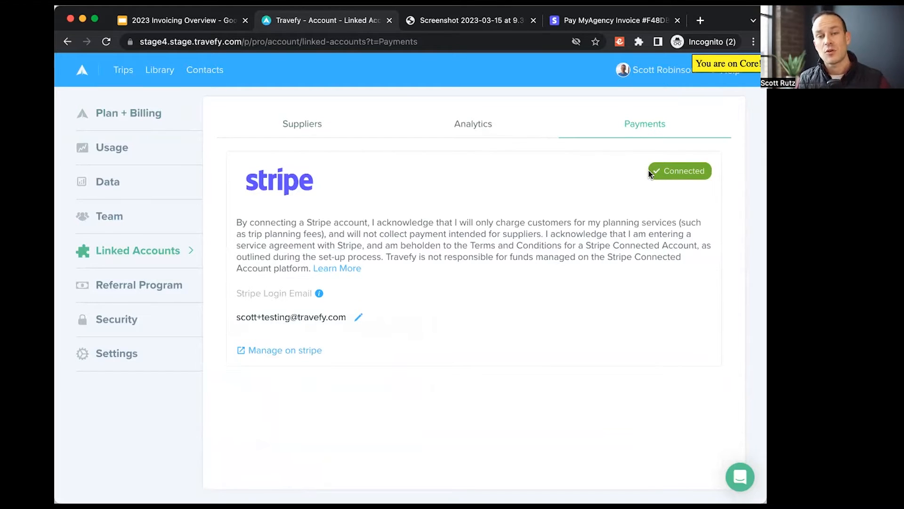
mouse_move(303, 329)
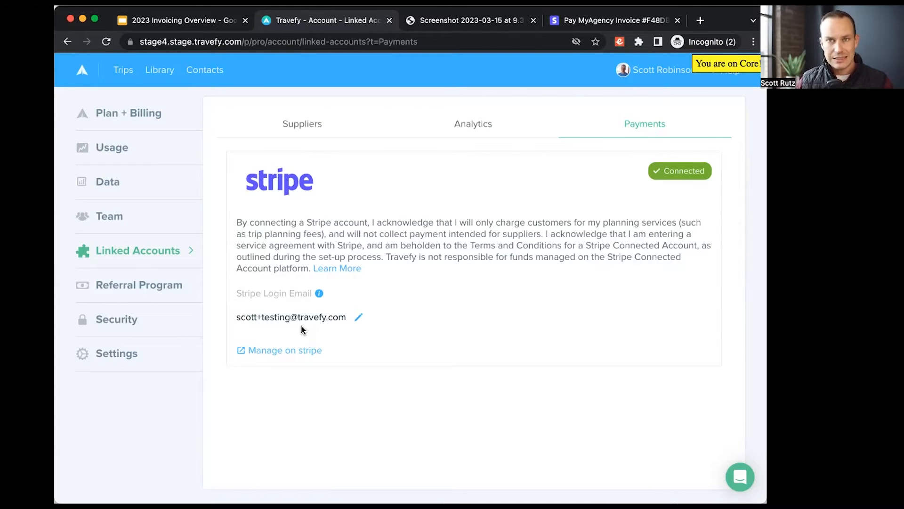
mouse_move(309, 337)
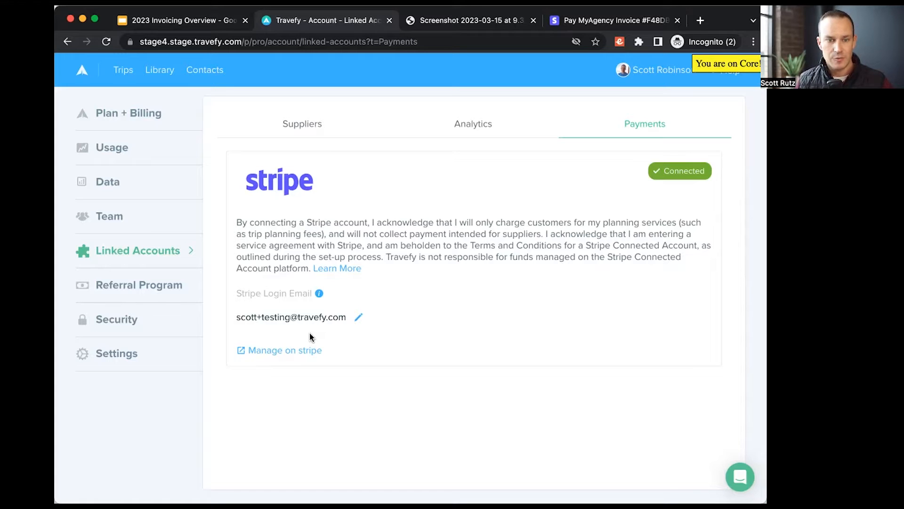
mouse_move(316, 149)
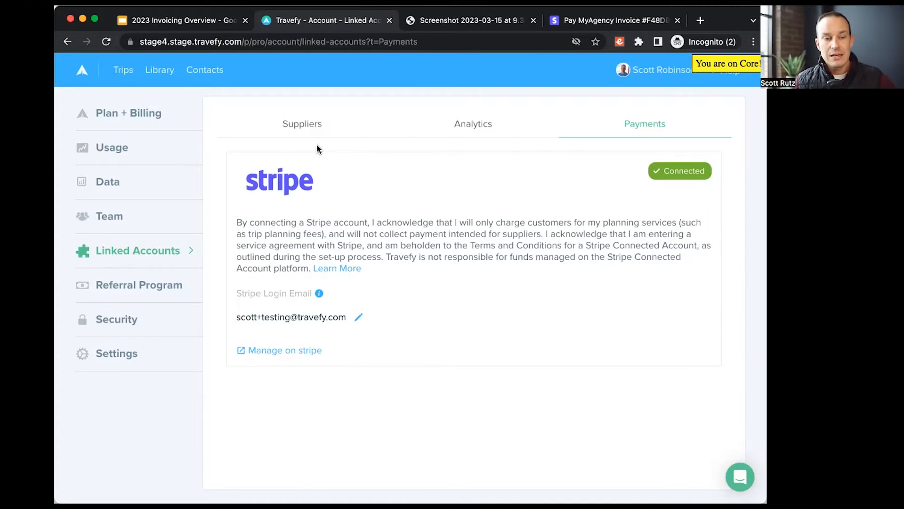
mouse_move(563, 105)
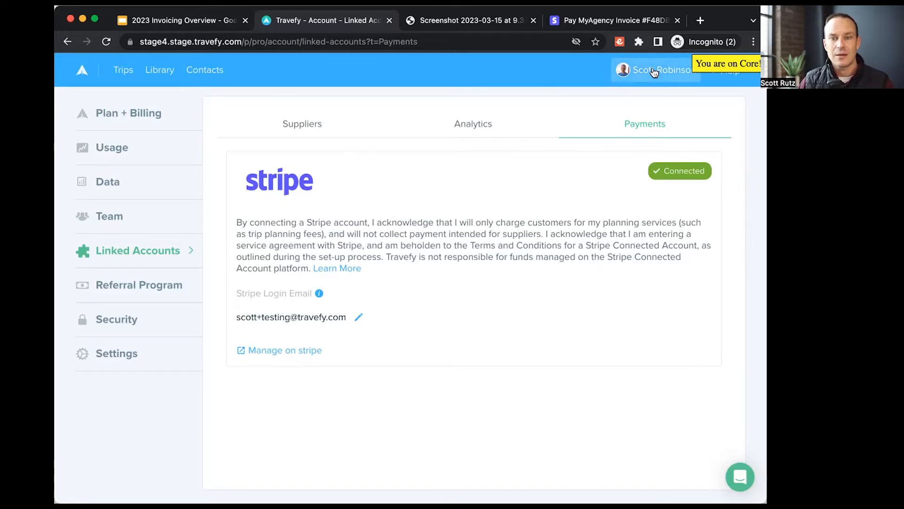
Open Invoices from the profile menu and dismiss the connection warning
left_click(654, 70)
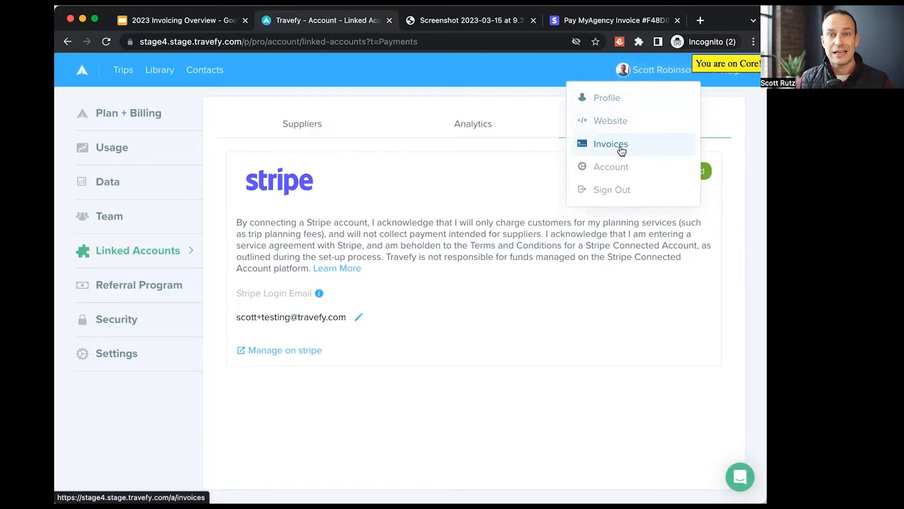
left_click(610, 144)
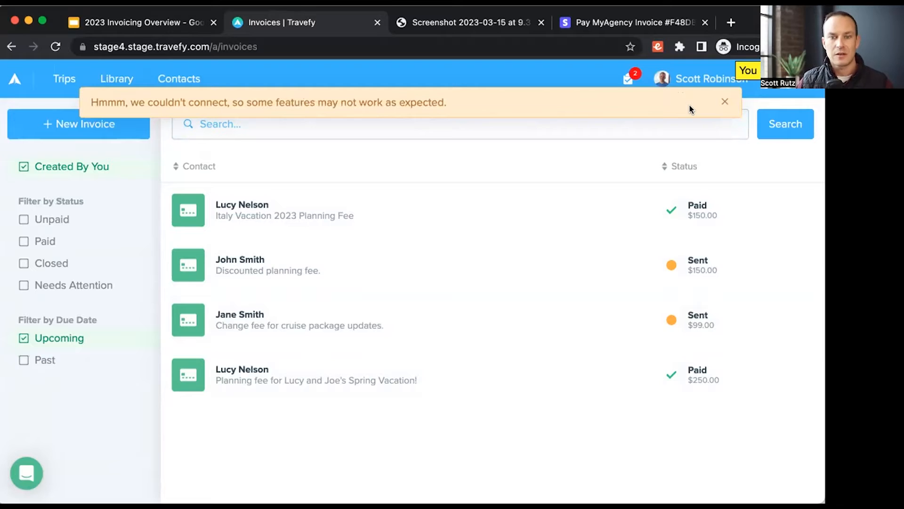
left_click(725, 102)
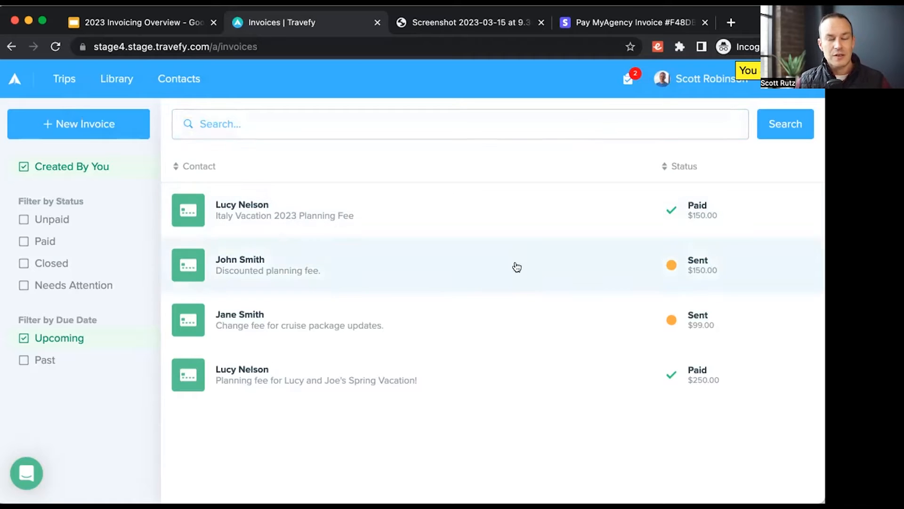
mouse_move(526, 350)
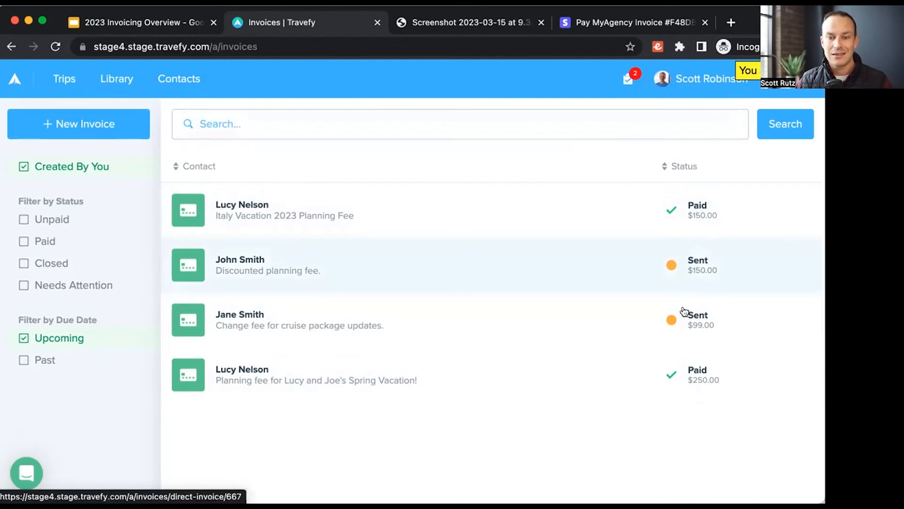
left_click(316, 375)
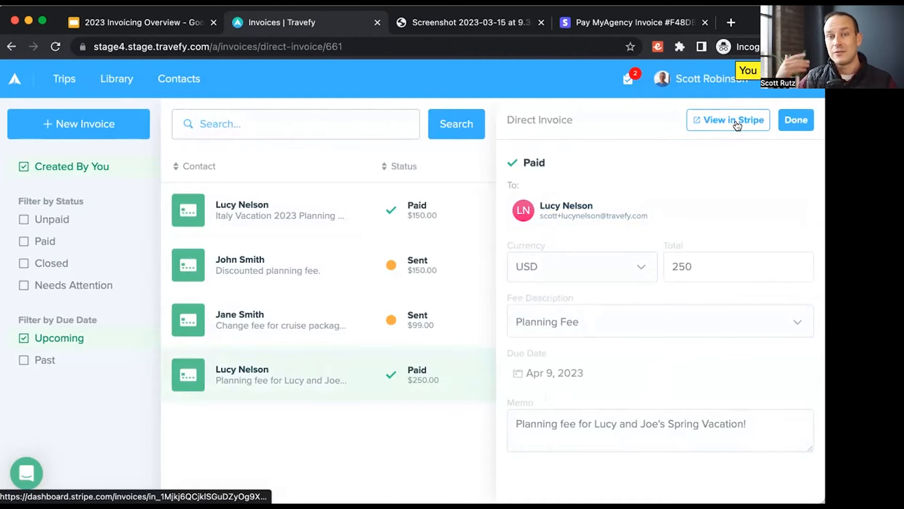
mouse_move(743, 126)
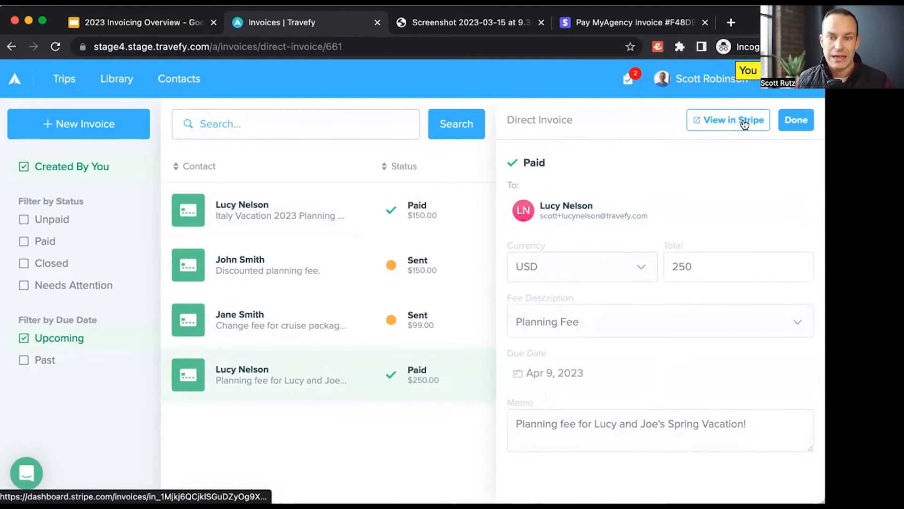
left_click(796, 119)
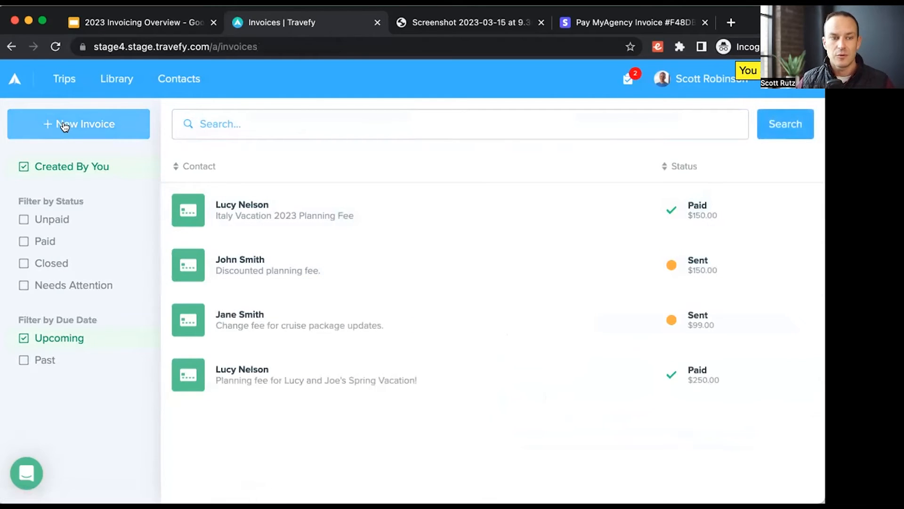
left_click(79, 124)
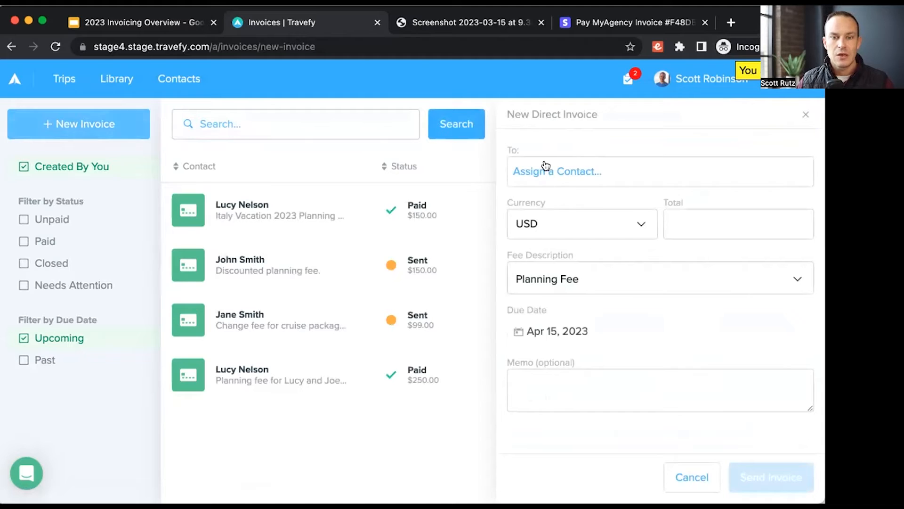
type("lucy")
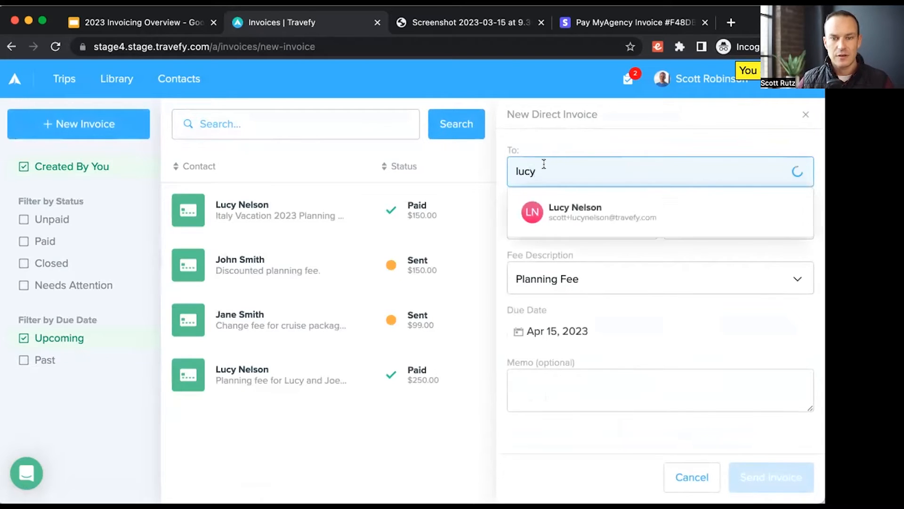
left_click(602, 213)
type("1")
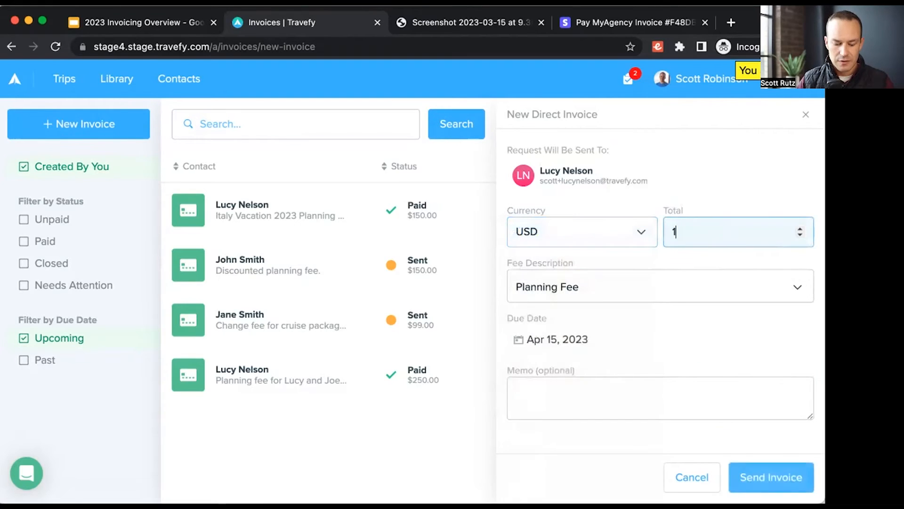
Keep Planning Fee as the fee description and enter the memo "Lucy and John's European Trip!"
left_click(659, 287)
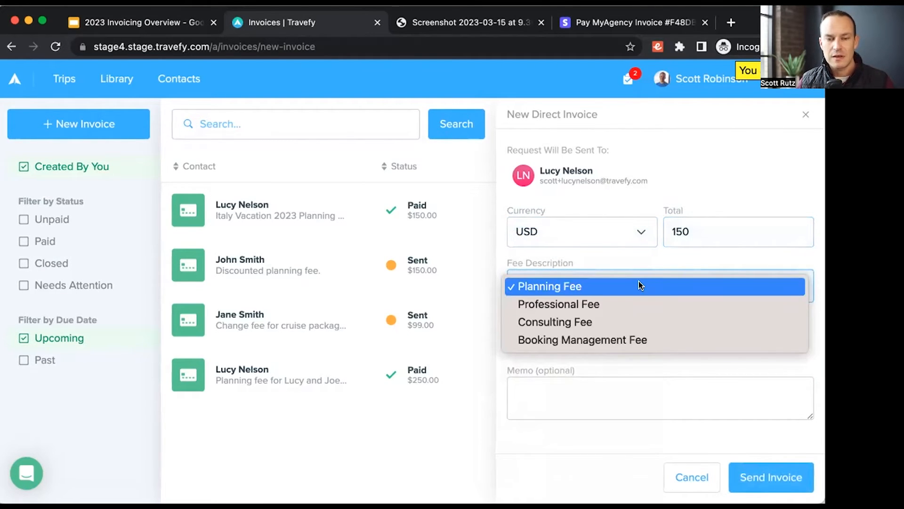
mouse_move(634, 339)
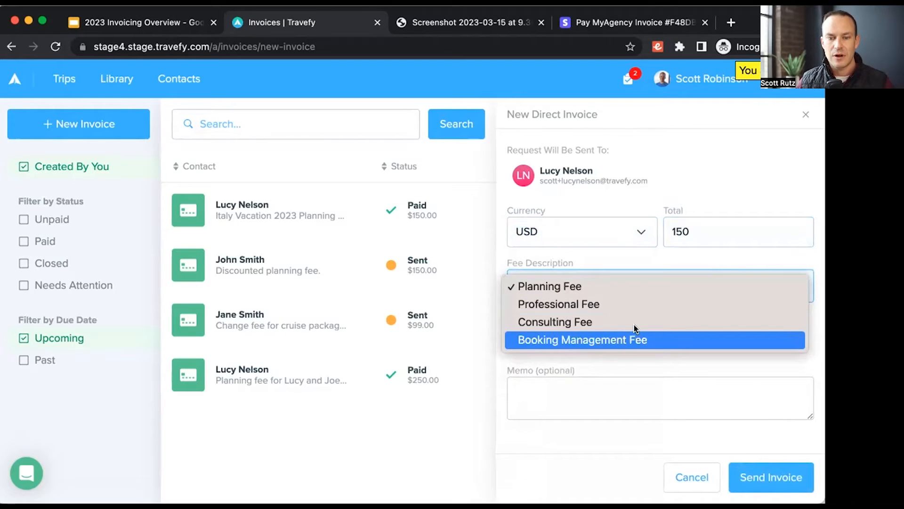
left_click(548, 286)
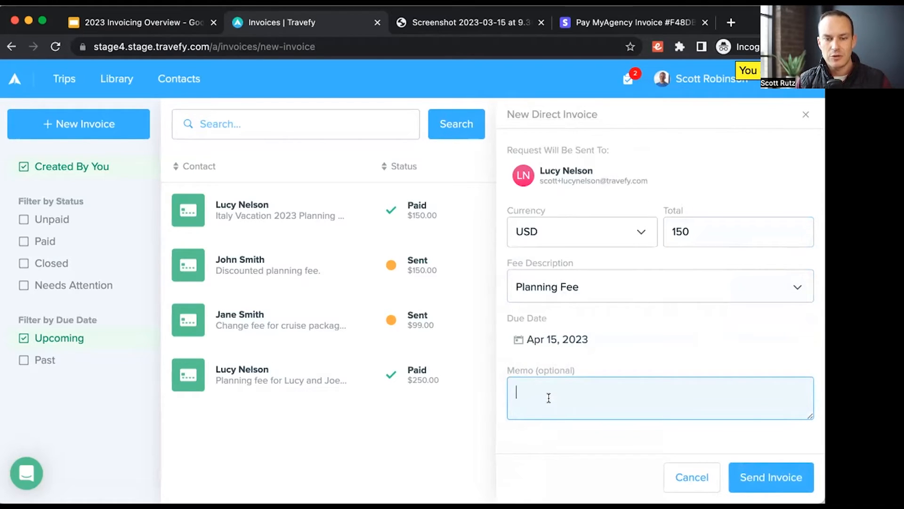
type("Lucy a")
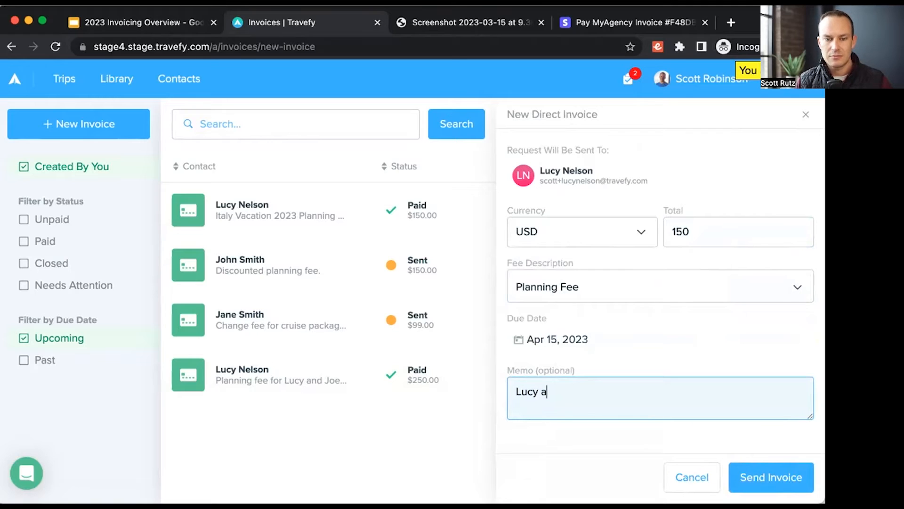
type("nd John")
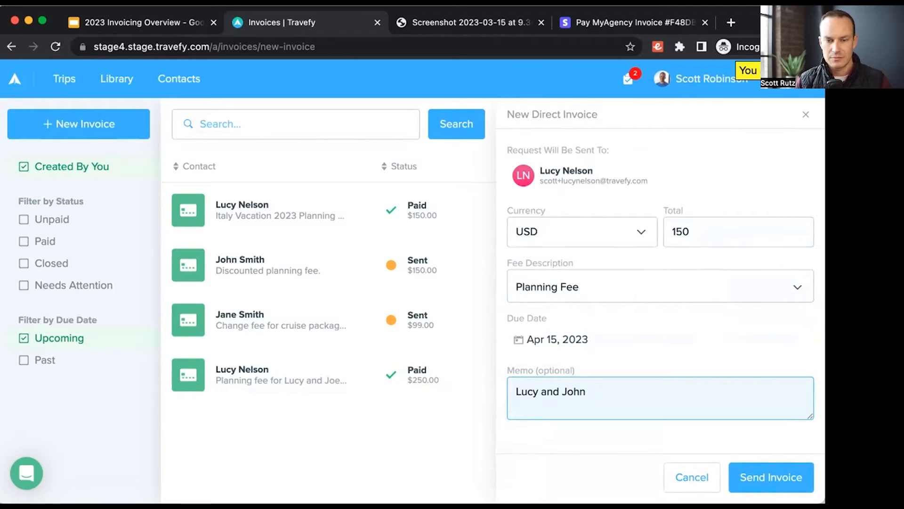
type("'s Euopean")
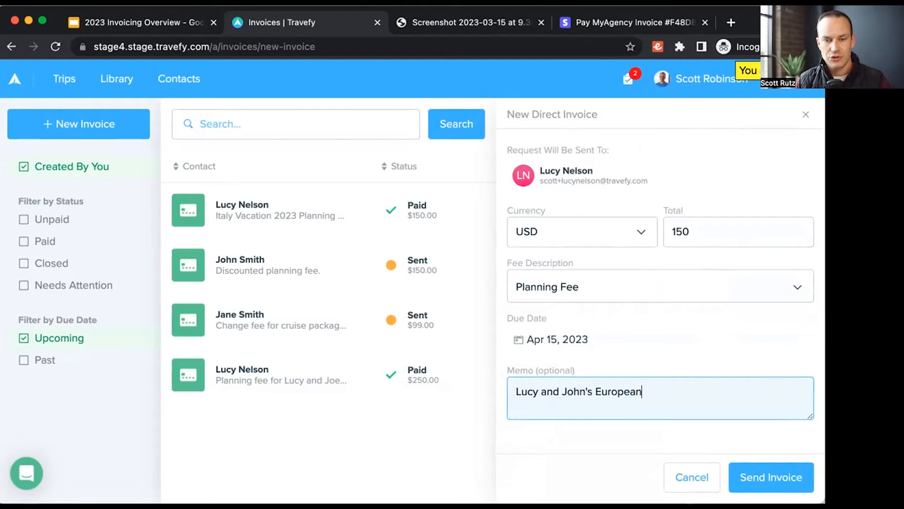
type("Trip!")
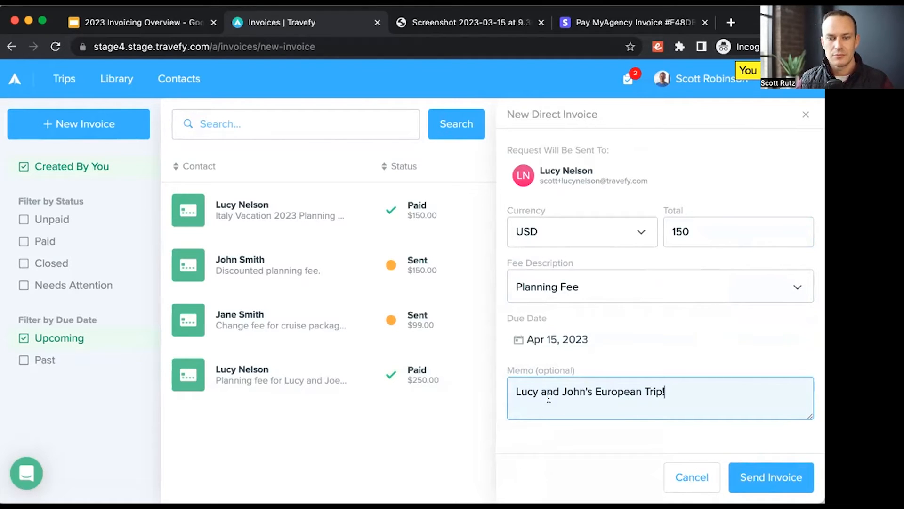
mouse_move(770, 477)
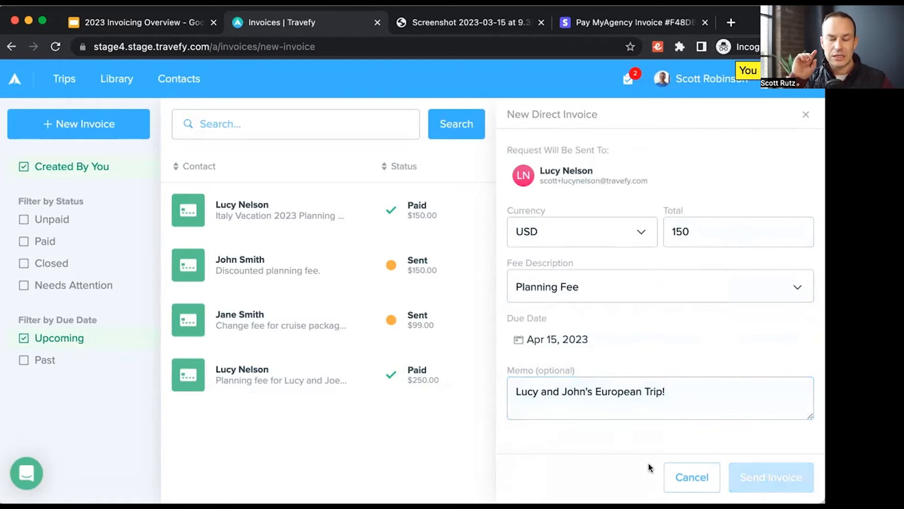
left_click(691, 477)
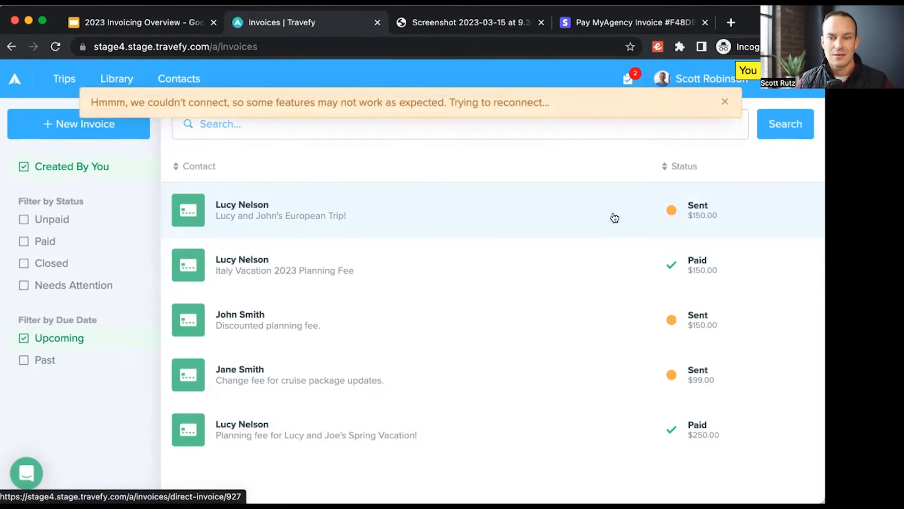
mouse_move(671, 215)
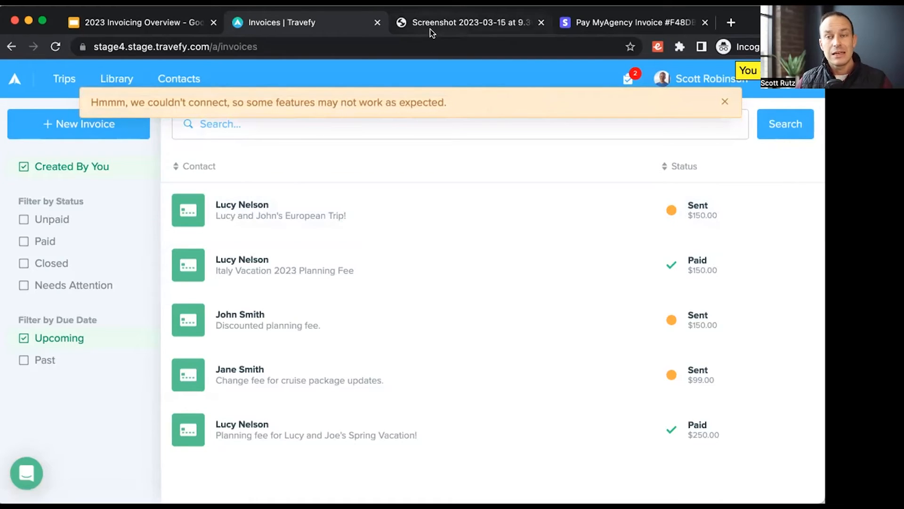
View the invoice email screenshot, then open the Stripe payment page for the $150 invoice
left_click(467, 22)
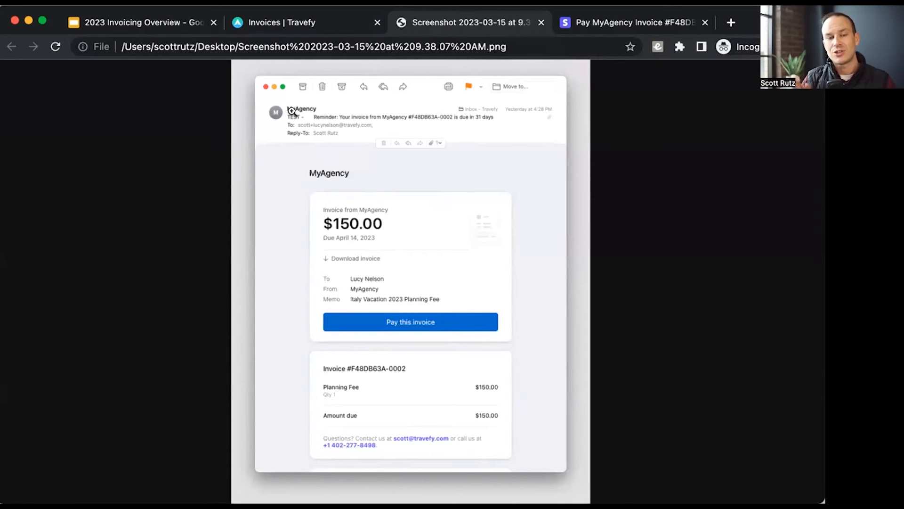
mouse_move(298, 113)
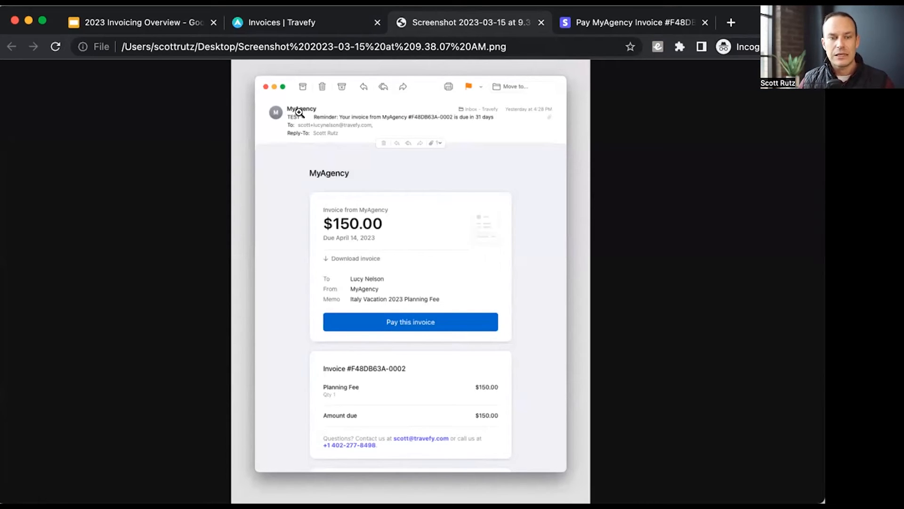
mouse_move(329, 172)
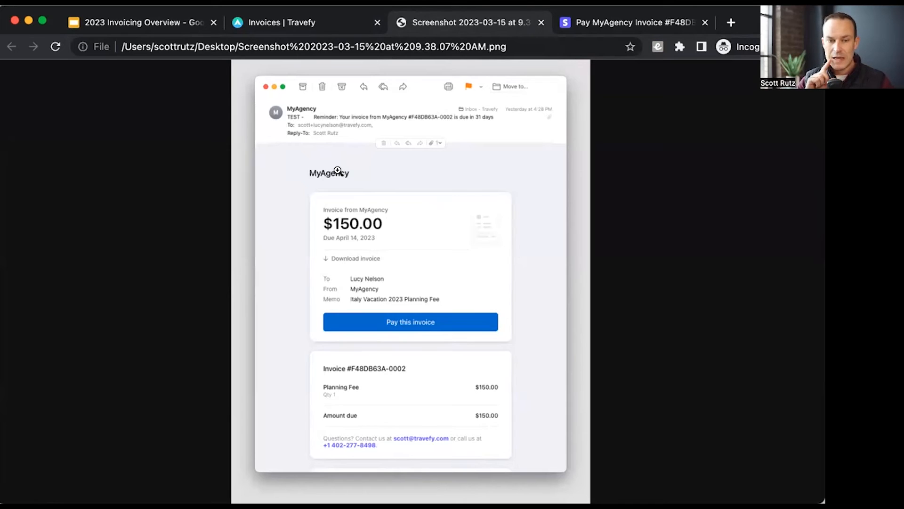
mouse_move(378, 177)
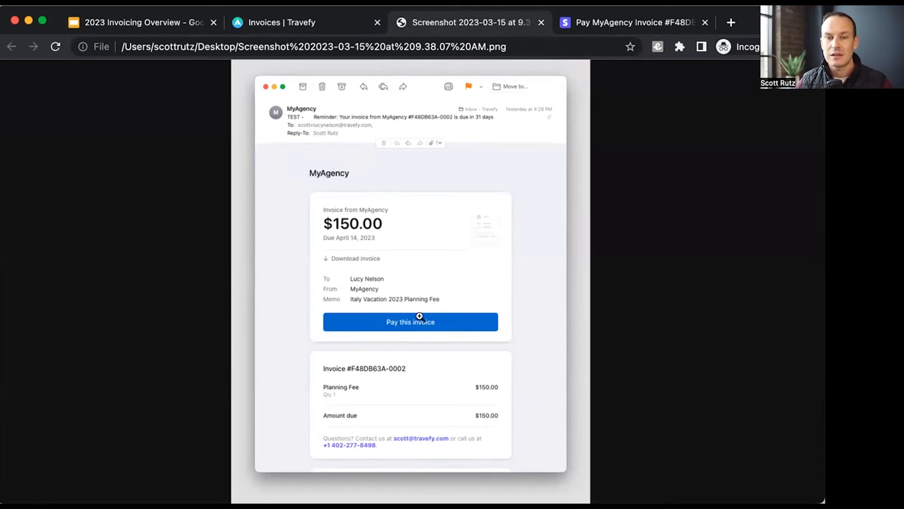
left_click(410, 321)
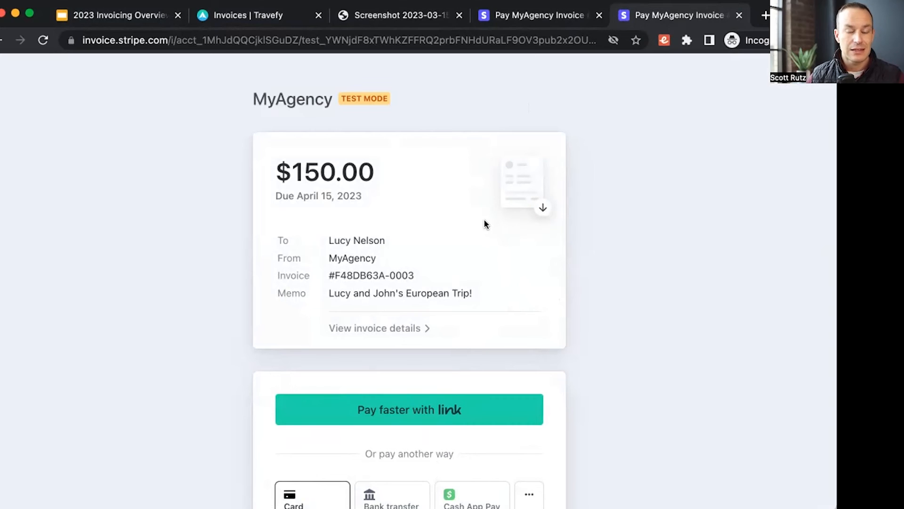
mouse_move(626, 316)
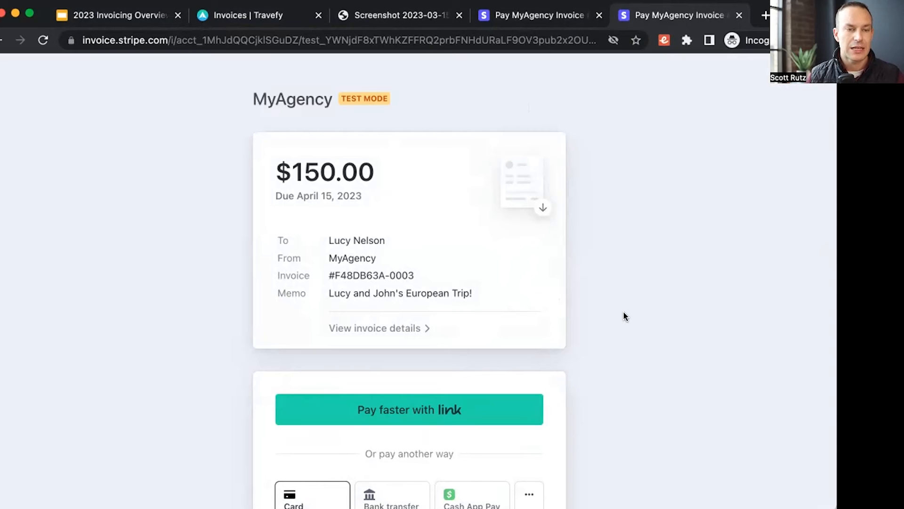
mouse_move(248, 290)
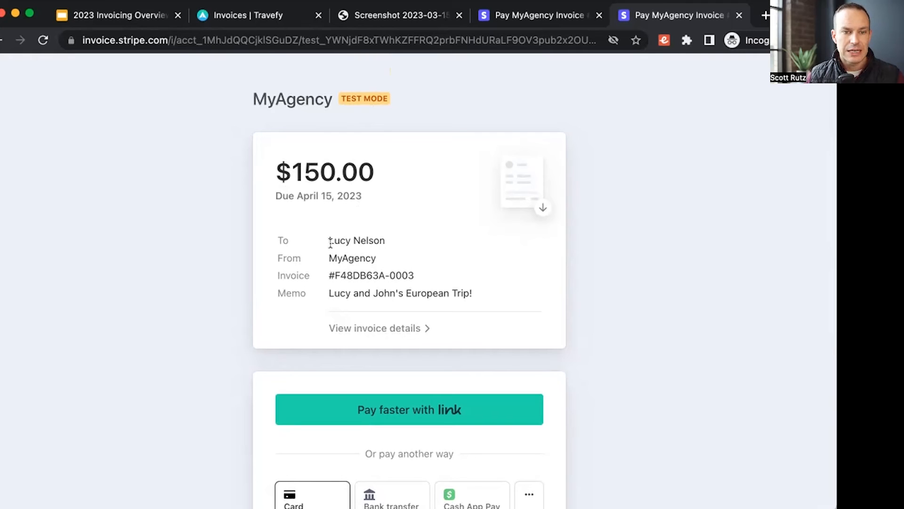
Highlight the European Trip memo and pay $150.00 with the entered test Visa card
double_click(352, 257)
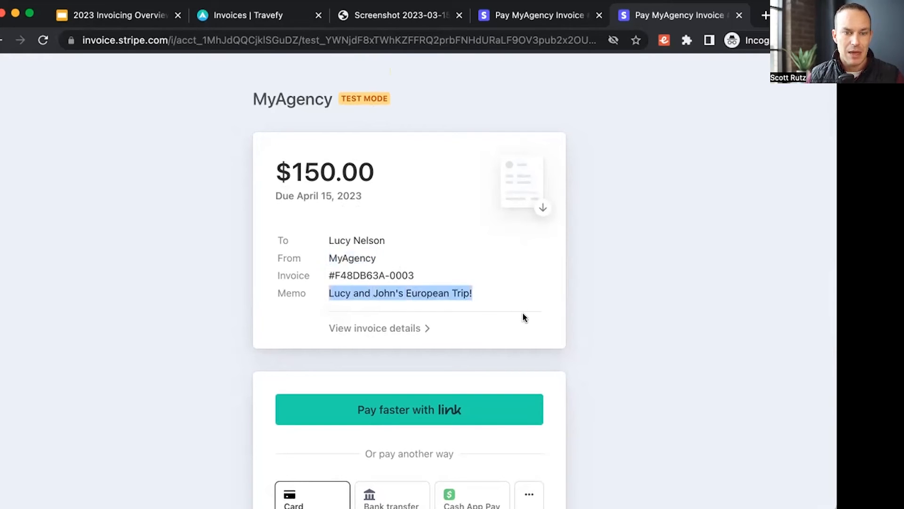
scroll("down", 3)
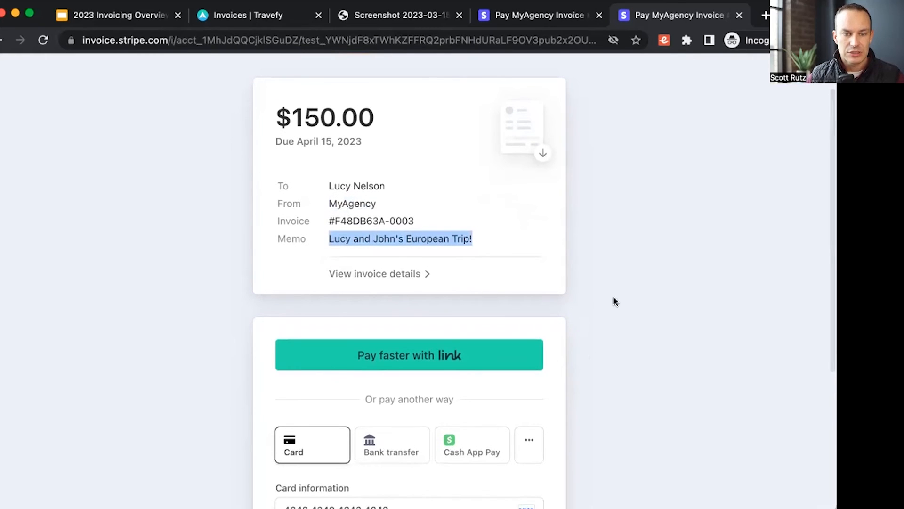
scroll("down", 3)
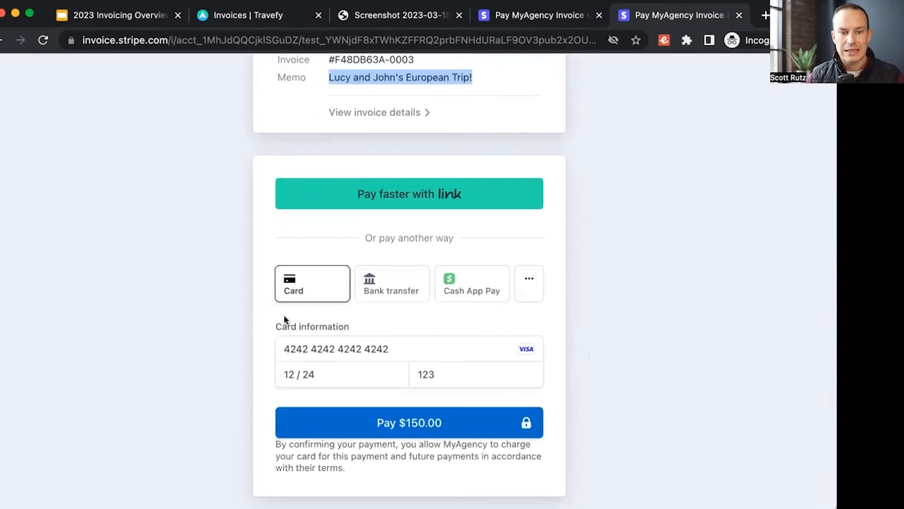
mouse_move(308, 296)
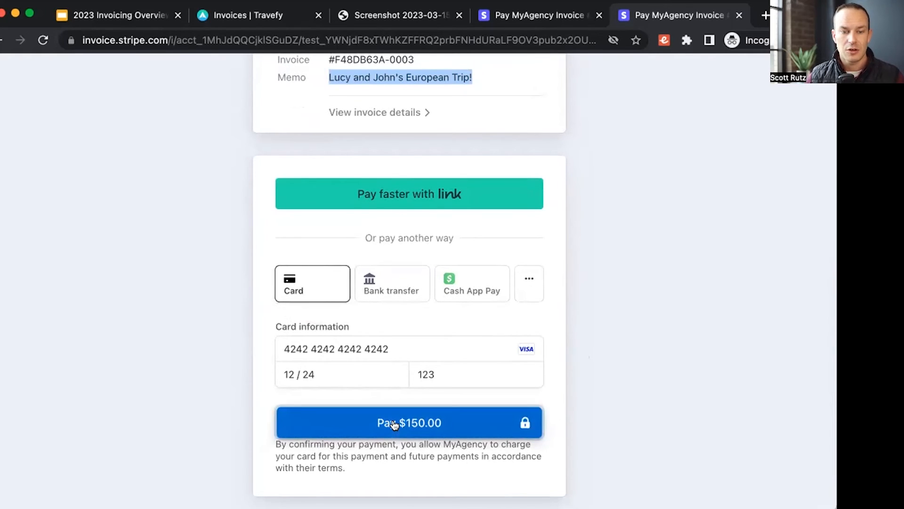
left_click(409, 422)
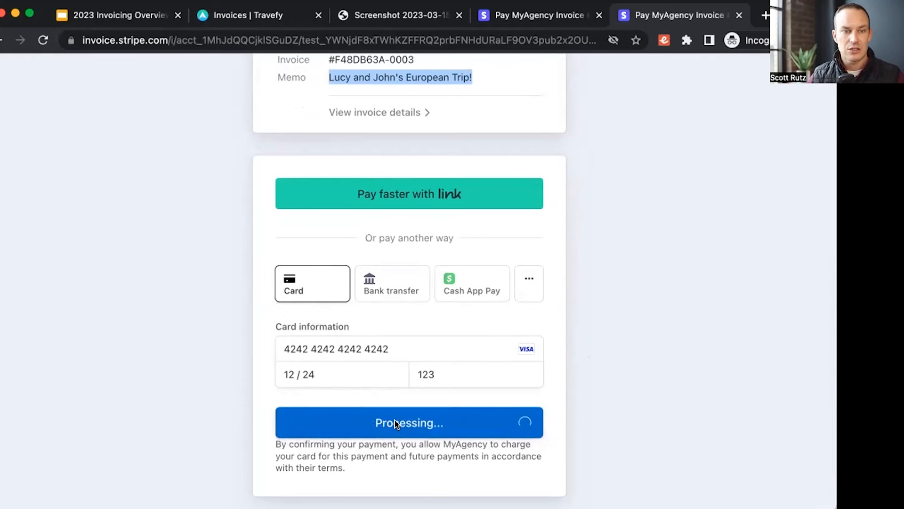
Confirm the invoice is paid, then return to the Invoices | Travefy tab
left_click(408, 422)
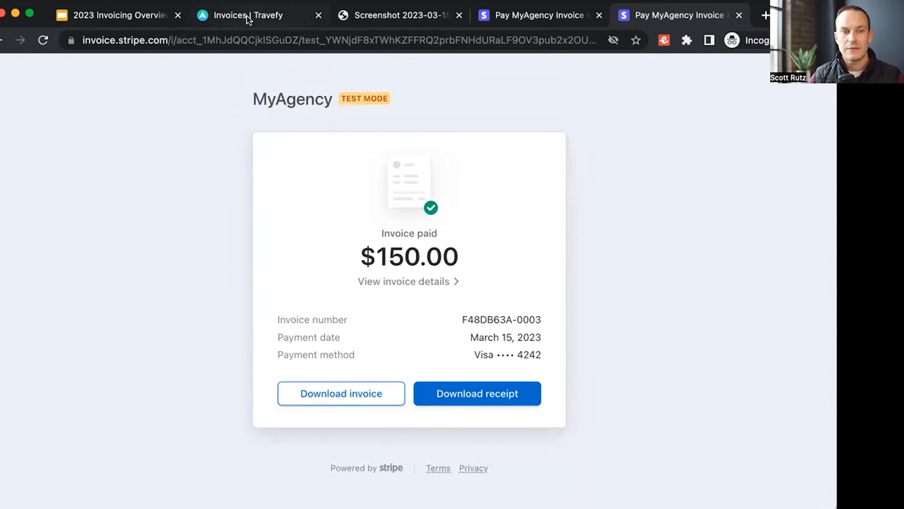
left_click(248, 15)
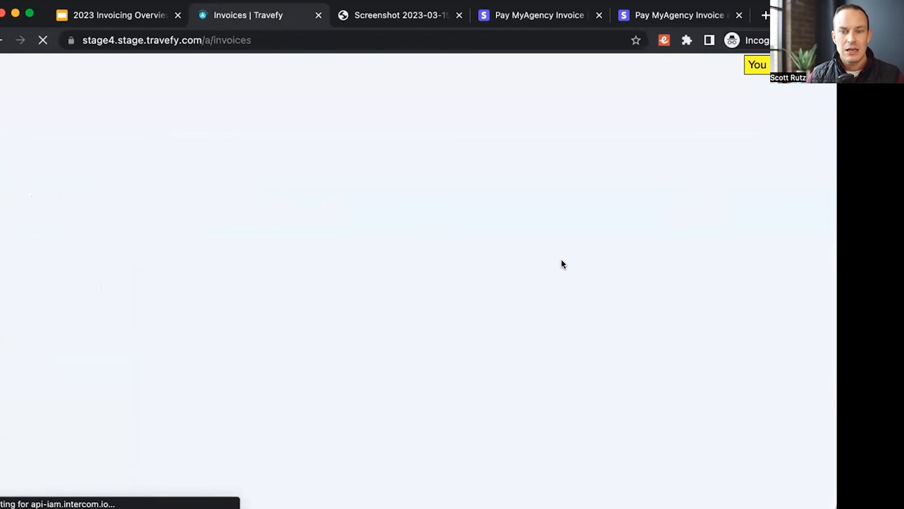